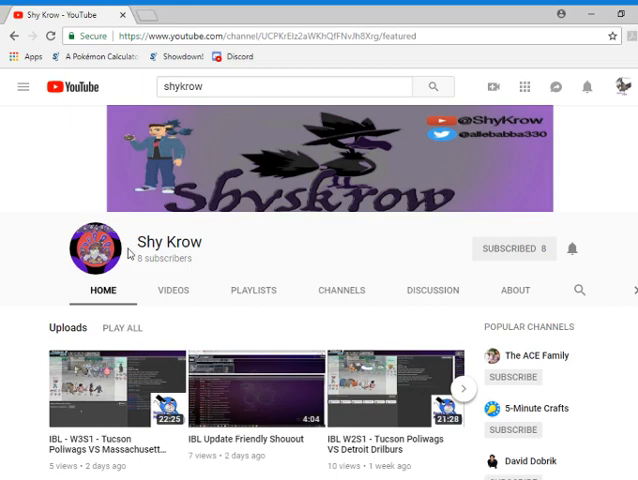
mouse_move(148, 258)
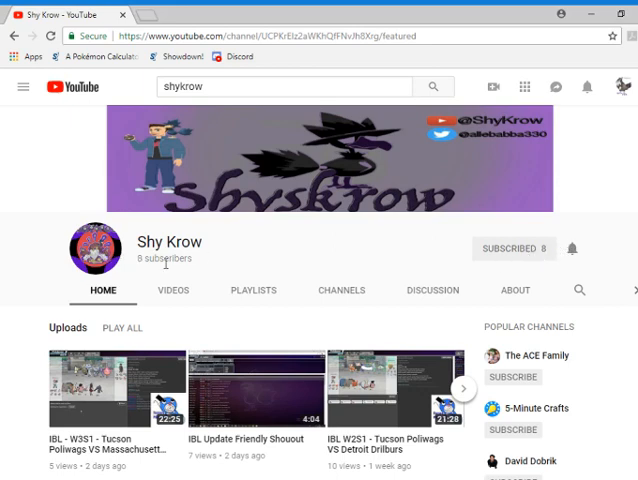
mouse_move(218, 260)
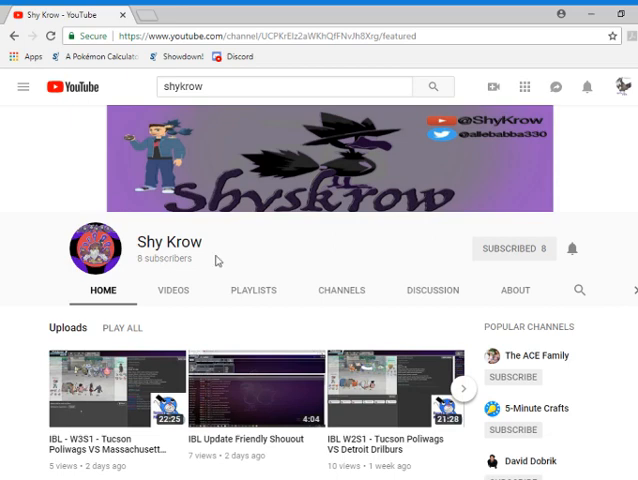
mouse_move(136, 272)
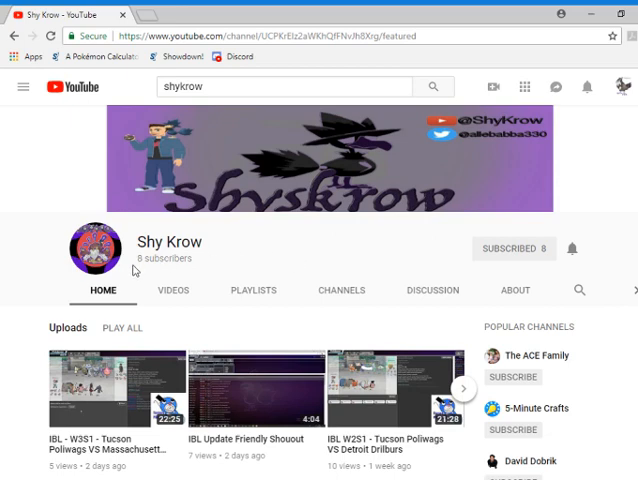
mouse_move(252, 252)
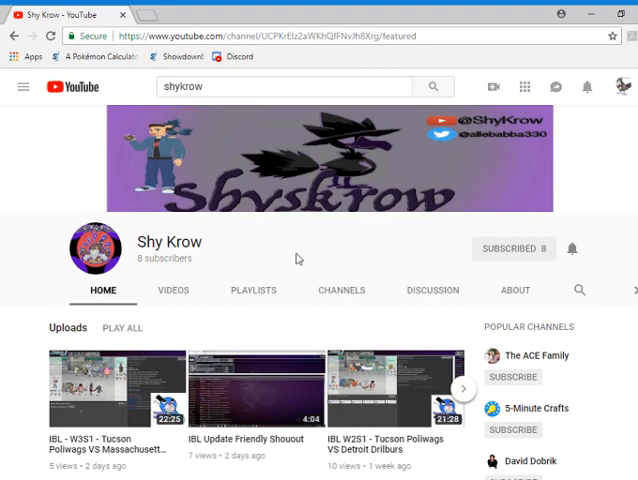
- Switch to Shy Krow's Videos tab to list all five uploaded IBL battle videos
scroll("down", 3)
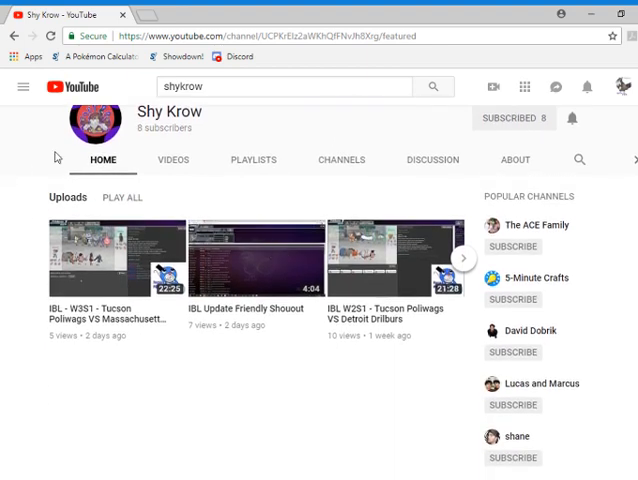
mouse_move(174, 68)
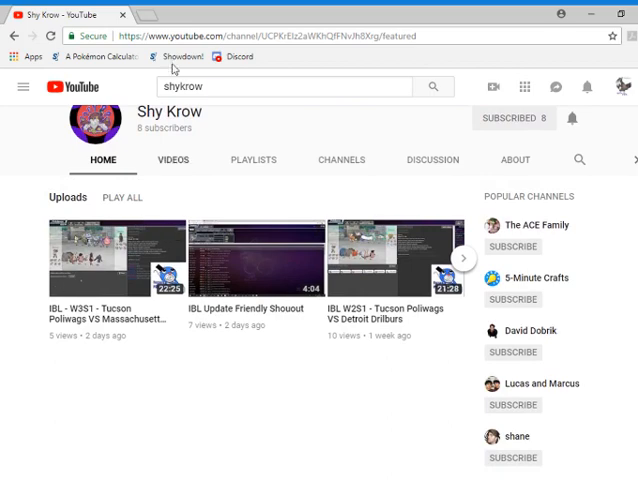
scroll("down", 3)
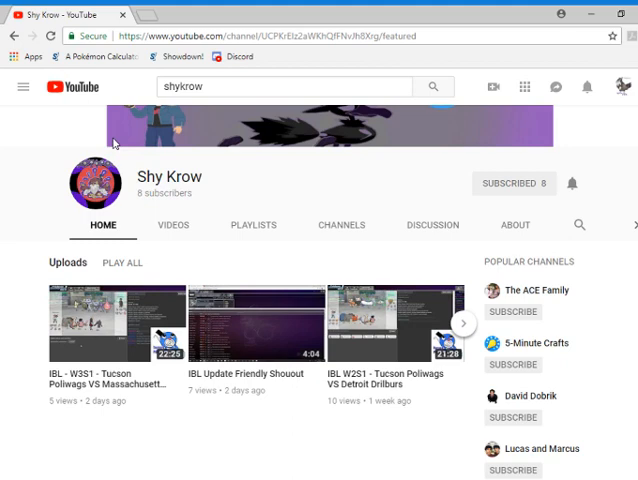
mouse_move(106, 140)
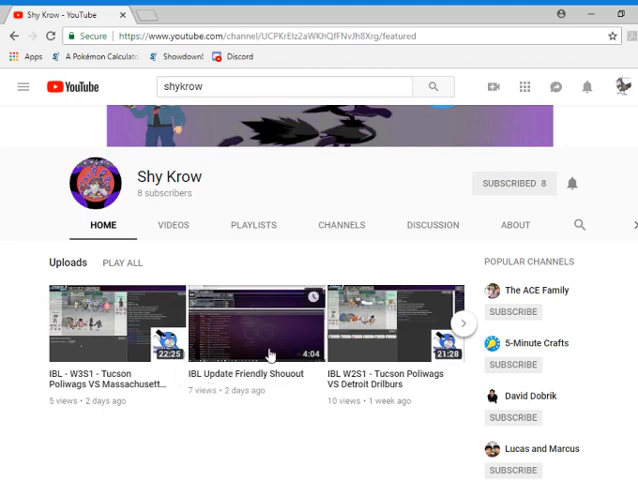
mouse_move(262, 344)
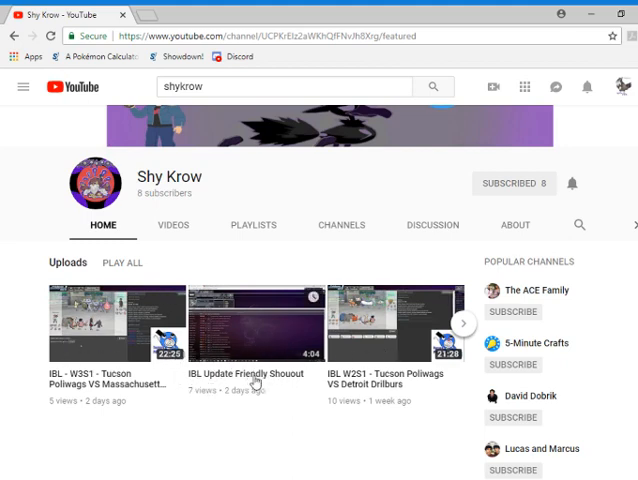
mouse_move(264, 336)
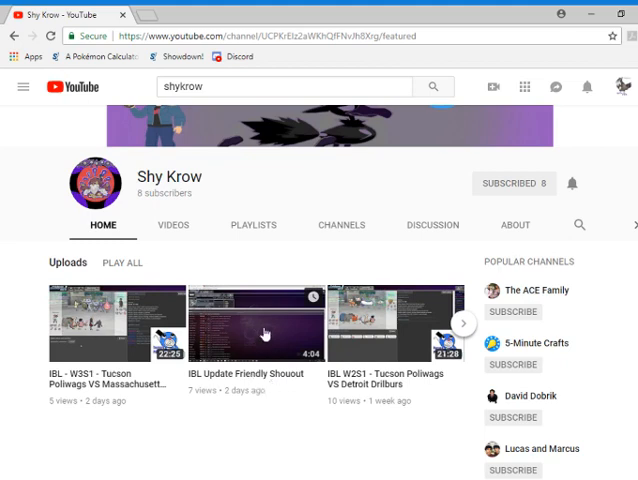
scroll("down", 3)
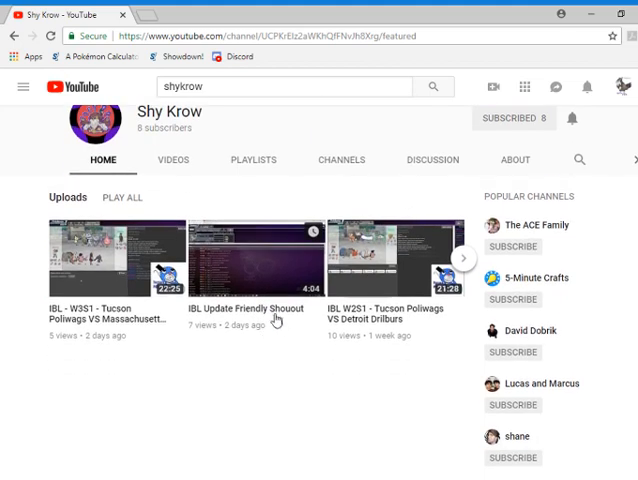
mouse_move(258, 172)
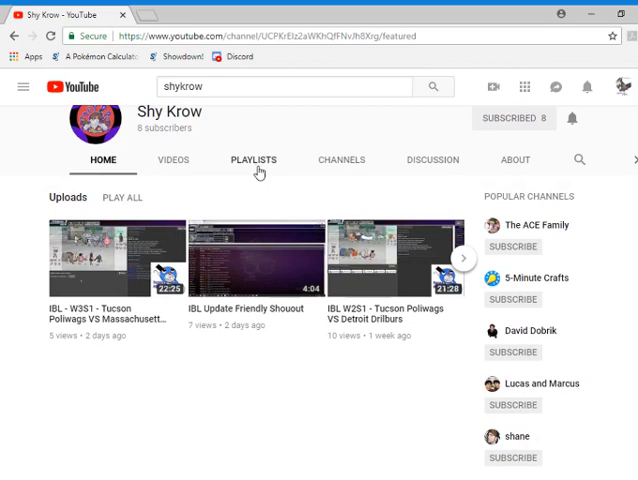
left_click(172, 160)
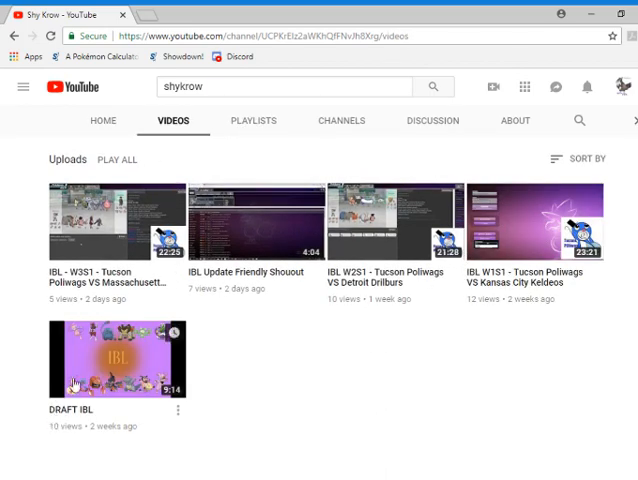
mouse_move(536, 292)
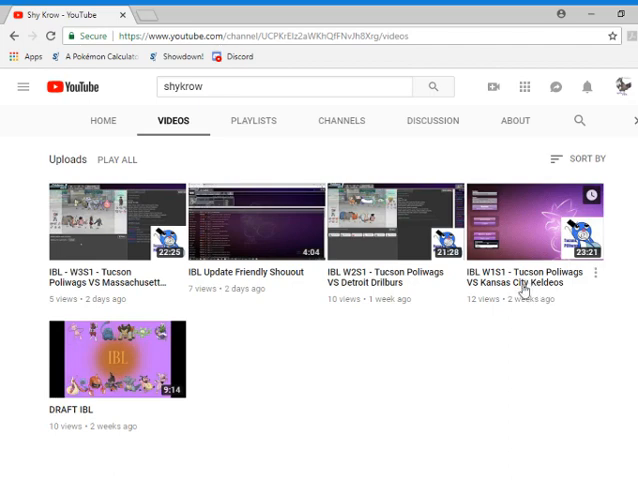
mouse_move(388, 334)
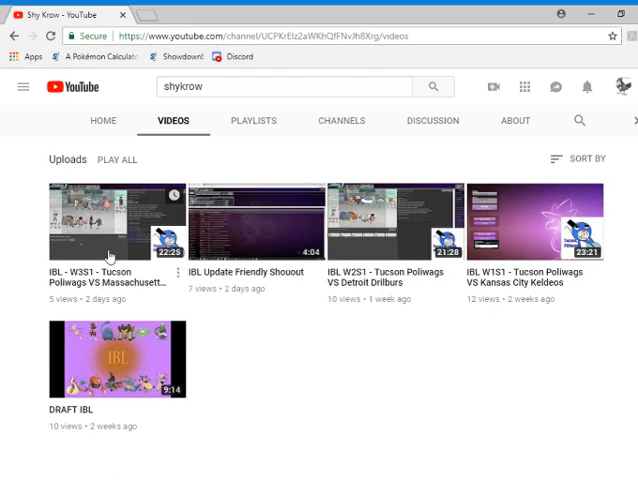
mouse_move(348, 350)
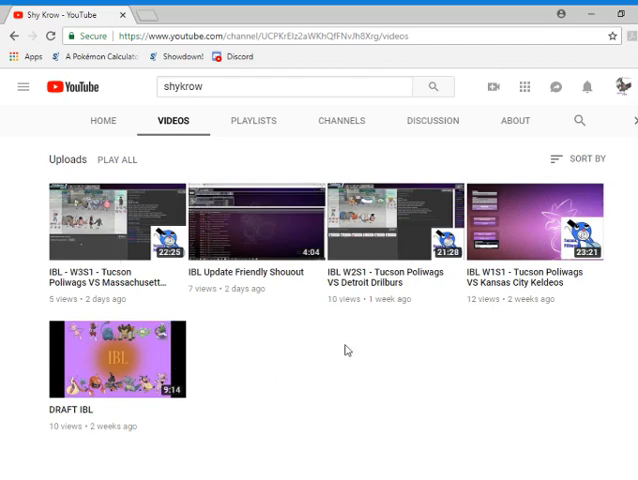
mouse_move(368, 350)
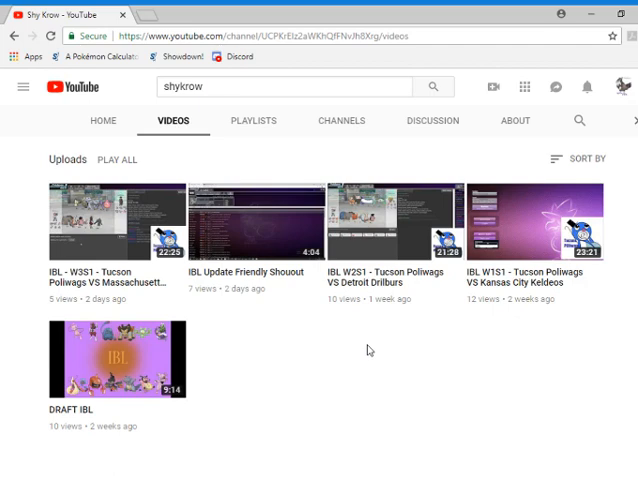
mouse_move(410, 258)
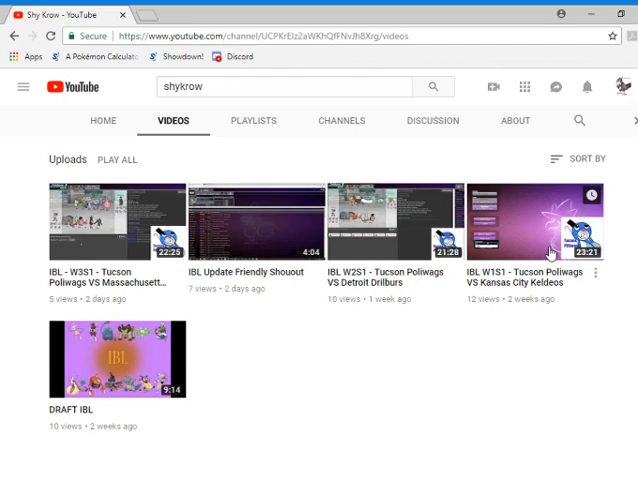
mouse_move(548, 280)
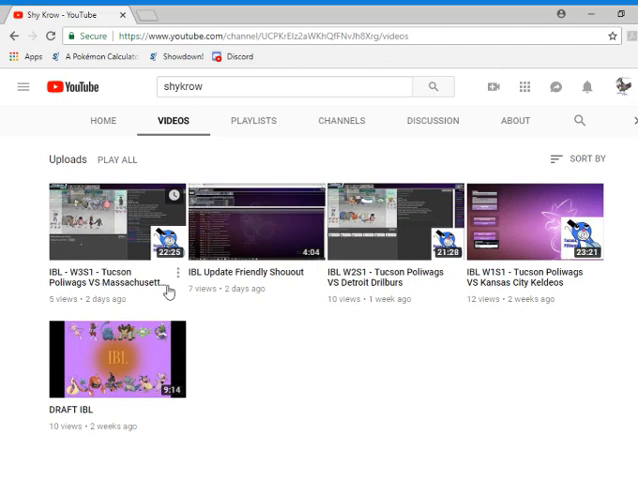
mouse_move(148, 292)
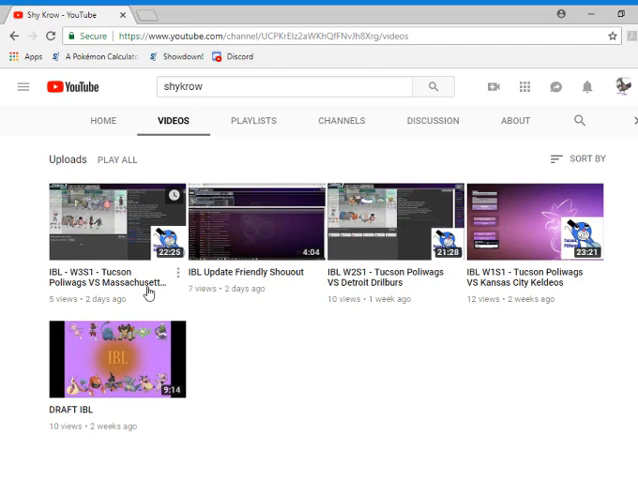
mouse_move(272, 374)
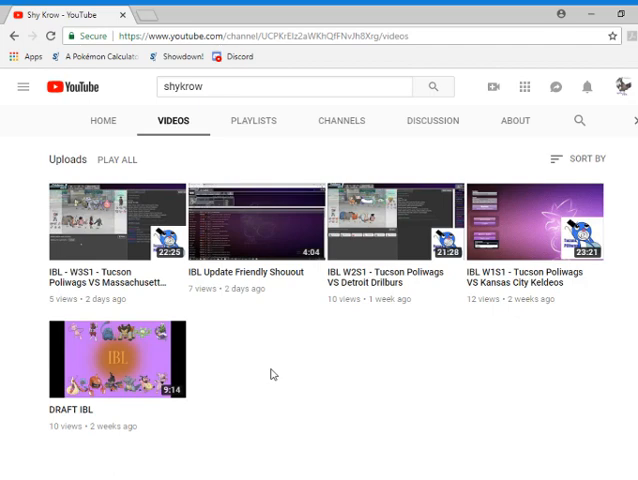
mouse_move(202, 224)
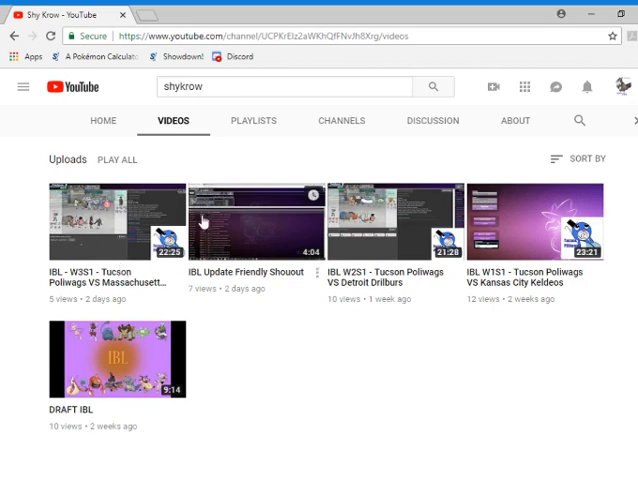
mouse_move(334, 382)
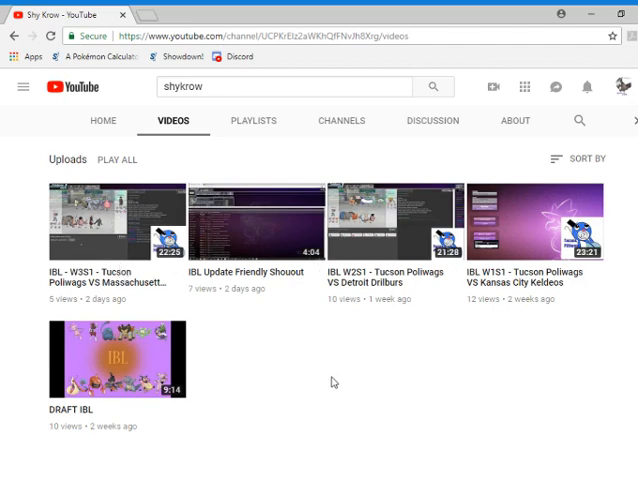